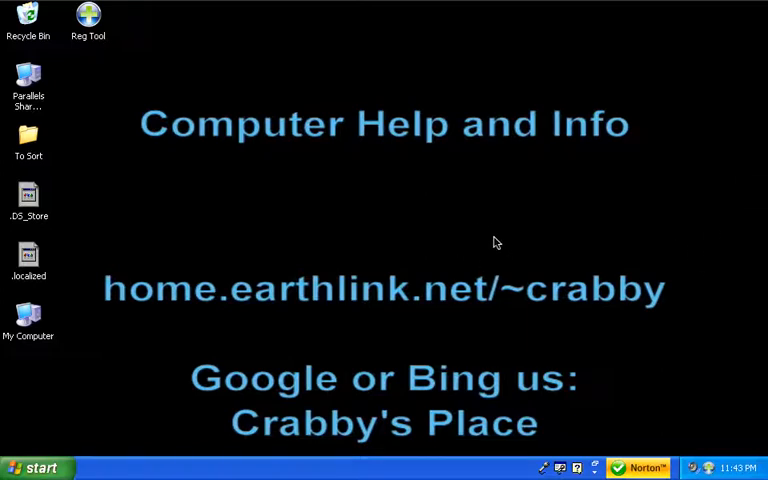
pyautogui.moveTo(228, 231)
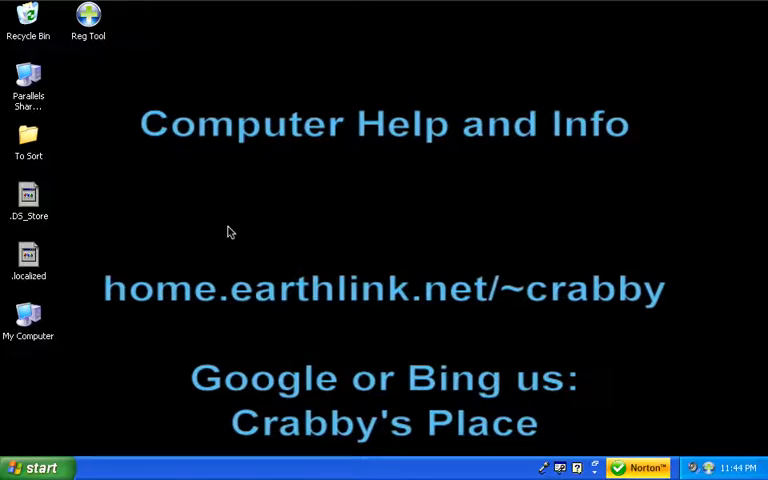
pyautogui.moveTo(148, 17)
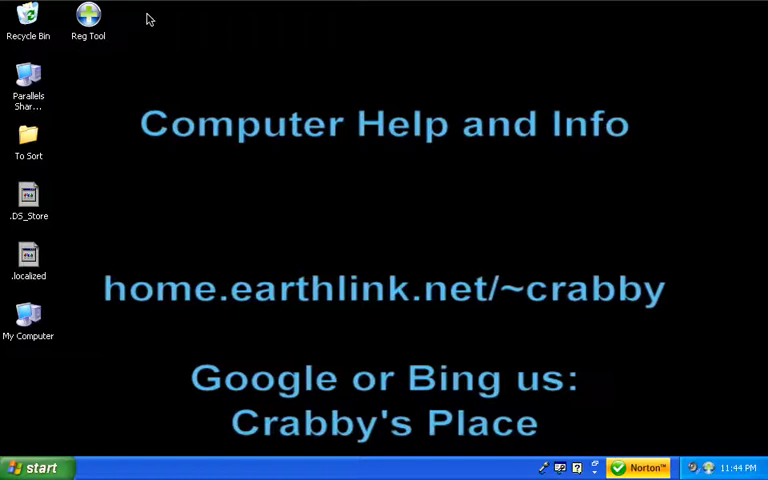
pyautogui.moveTo(120, 38)
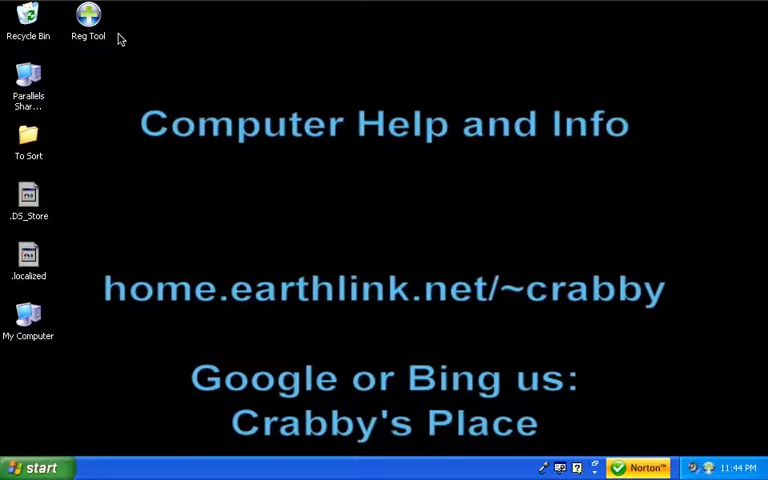
# - Launch RegTool from its desktop shortcut
pyautogui.click(88, 18)
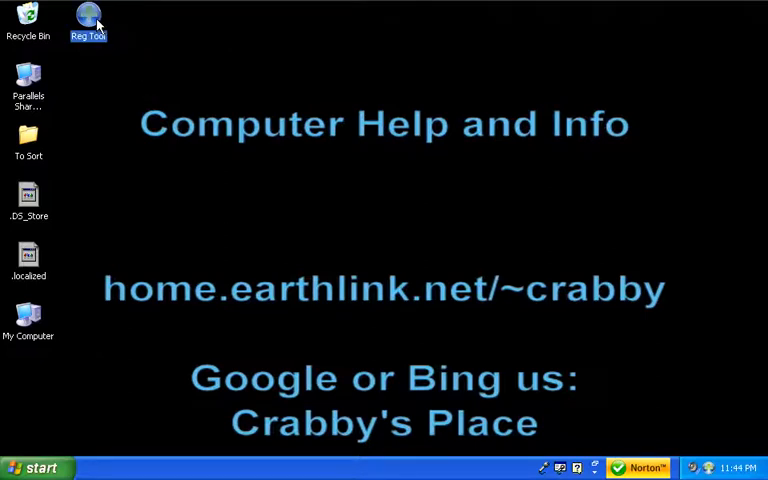
pyautogui.doubleClick(89, 18)
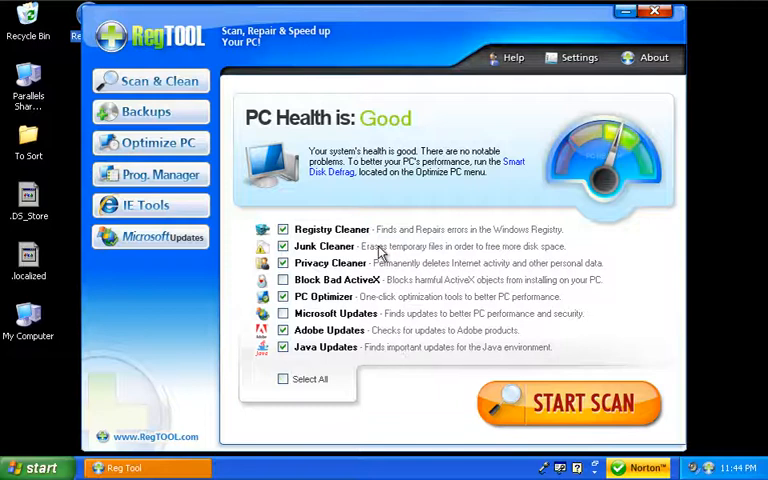
pyautogui.moveTo(360, 285)
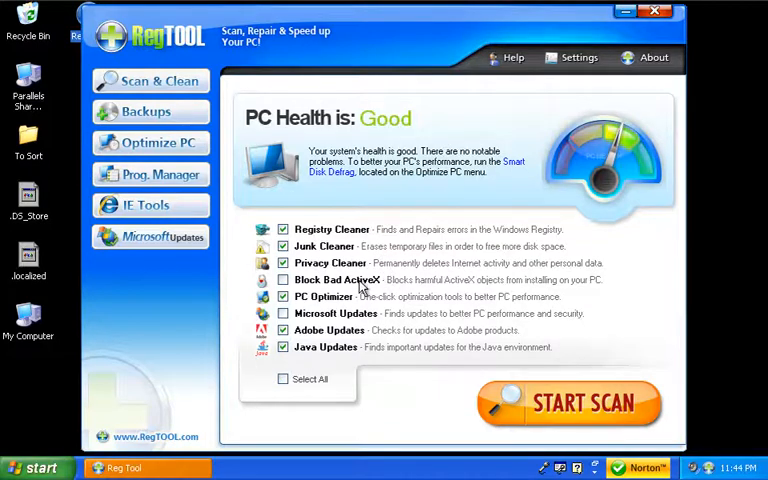
pyautogui.moveTo(403, 243)
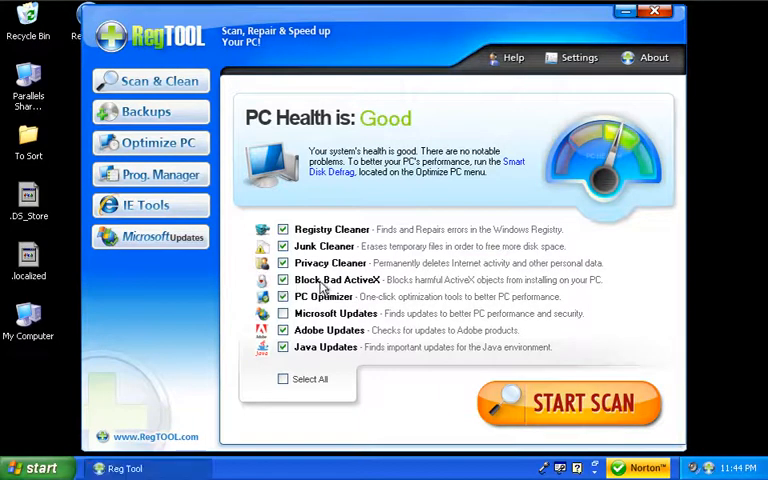
pyautogui.moveTo(448, 285)
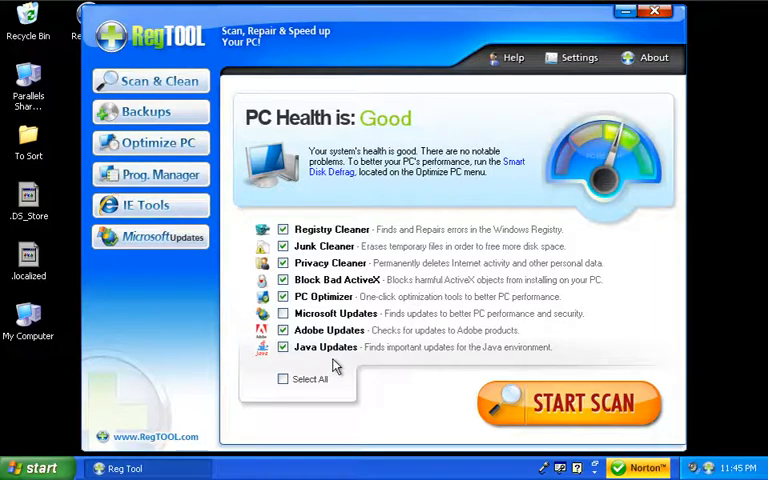
pyautogui.moveTo(333, 339)
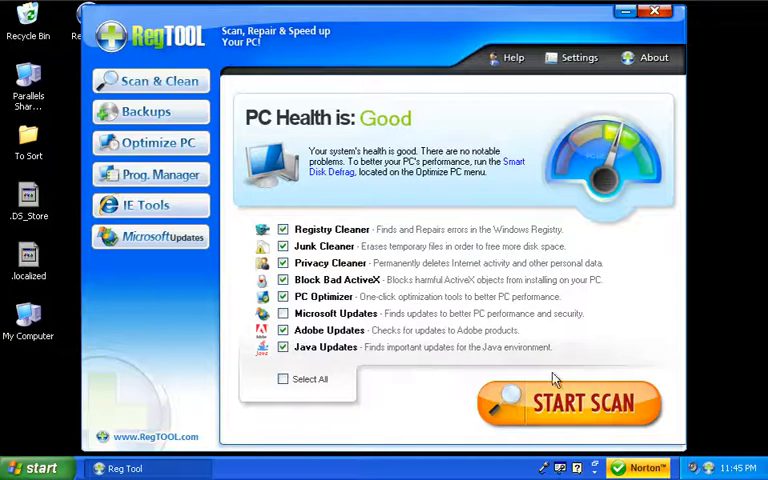
pyautogui.moveTo(558, 403)
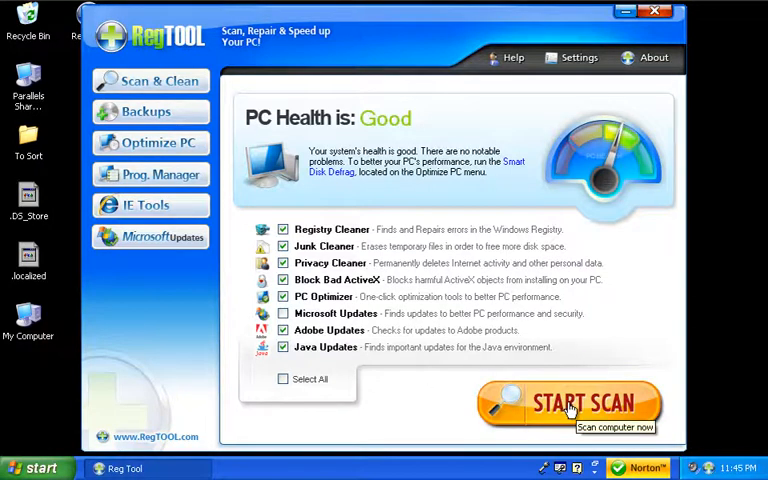
pyautogui.click(582, 402)
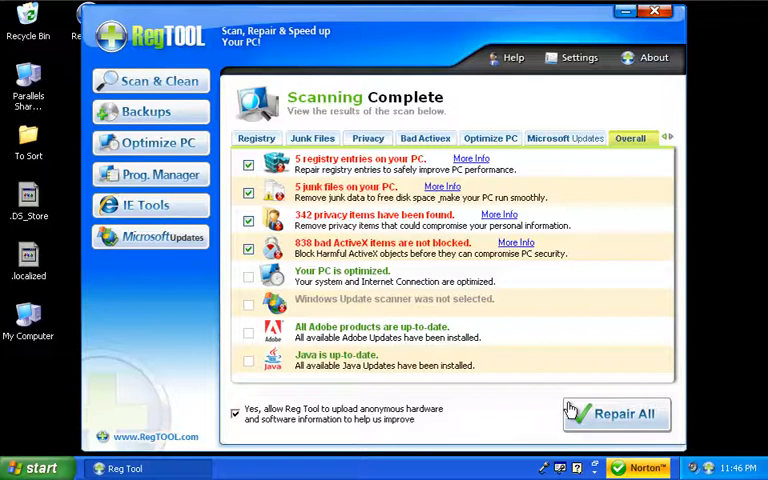
pyautogui.moveTo(440, 338)
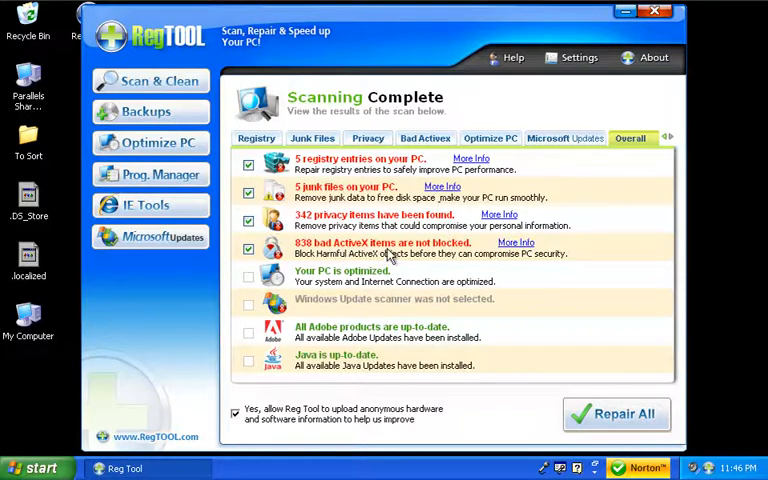
pyautogui.moveTo(538, 333)
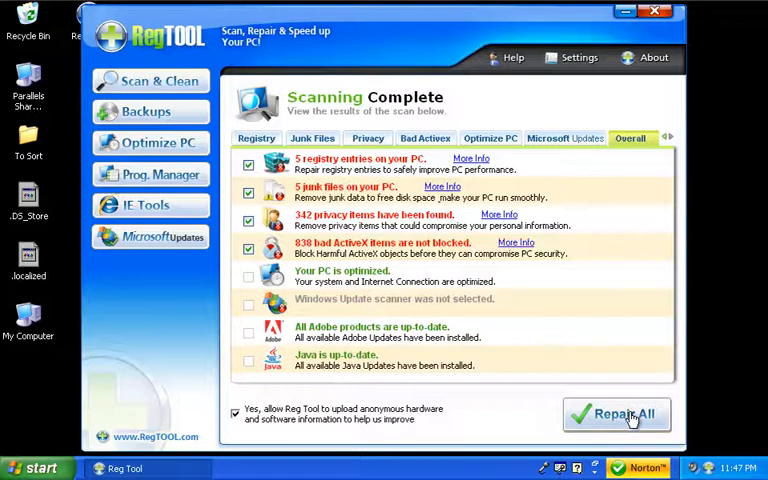
# - Repair all scan problems and dismiss the 845 problems corrected message
pyautogui.click(615, 414)
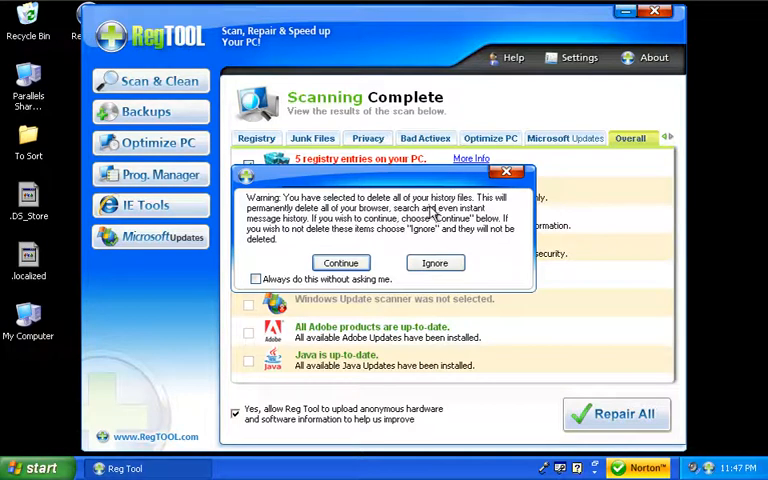
pyautogui.moveTo(402, 218)
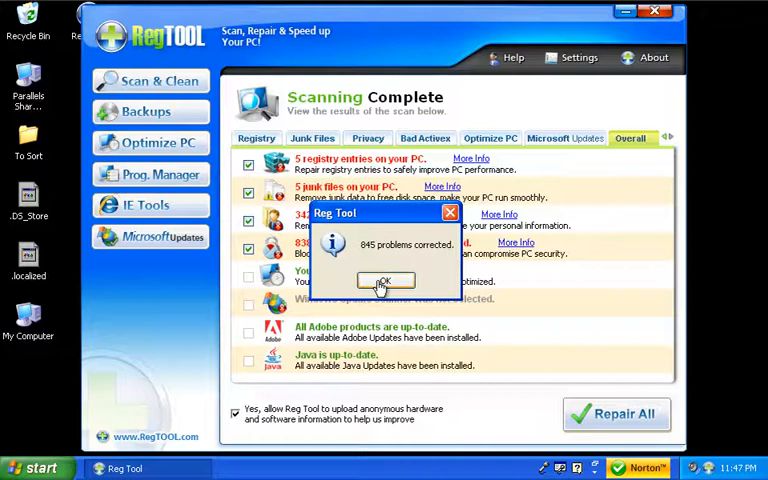
pyautogui.click(385, 281)
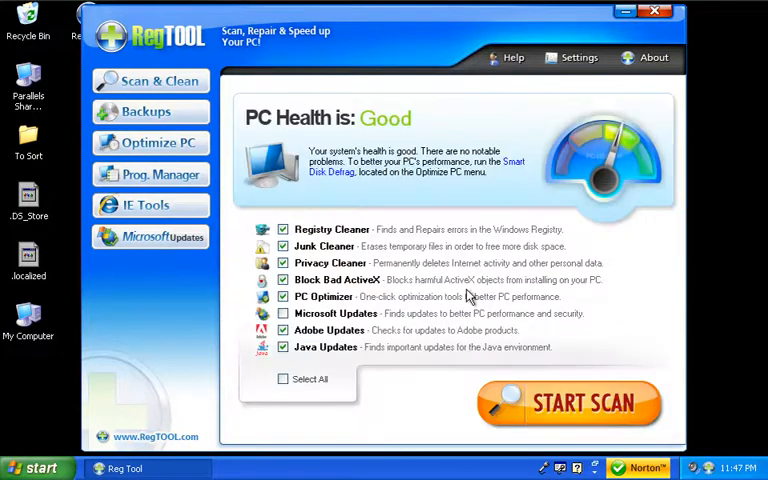
pyautogui.moveTo(558, 172)
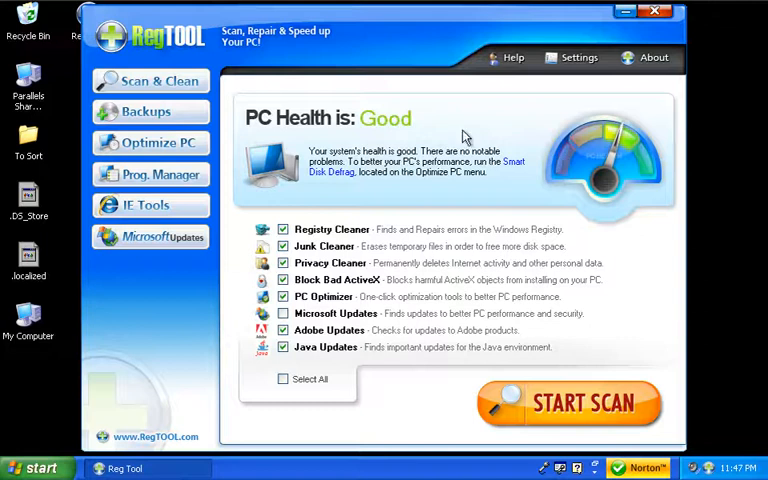
pyautogui.moveTo(350, 245)
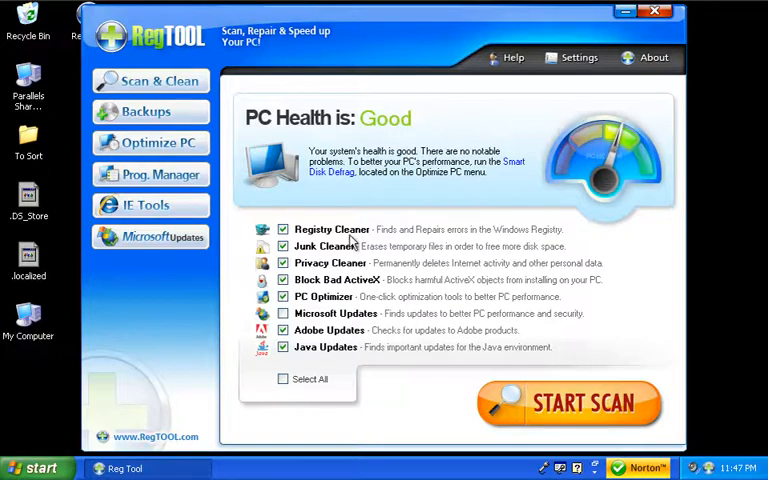
pyautogui.click(283, 313)
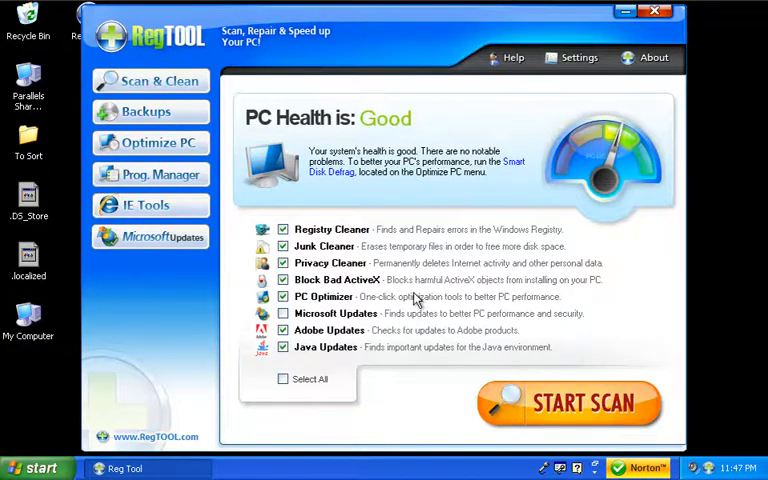
pyautogui.moveTo(412, 185)
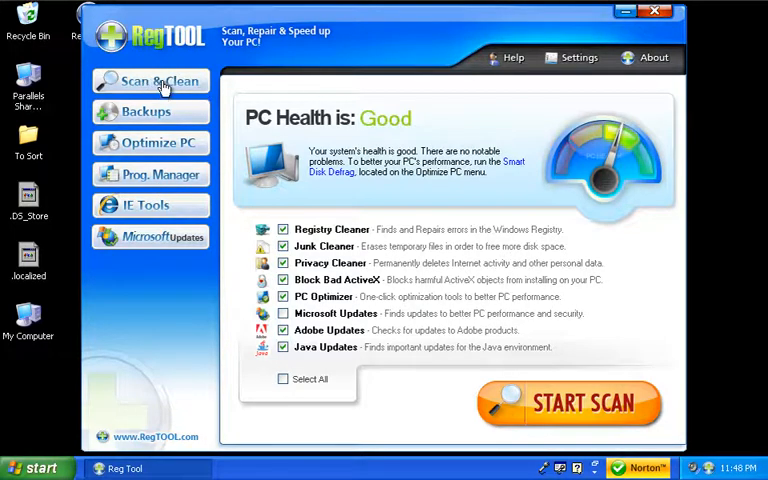
pyautogui.click(160, 82)
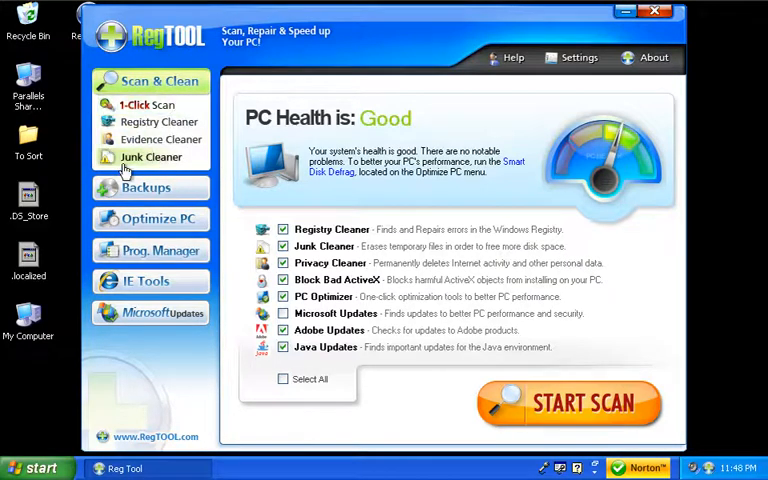
pyautogui.moveTo(175, 165)
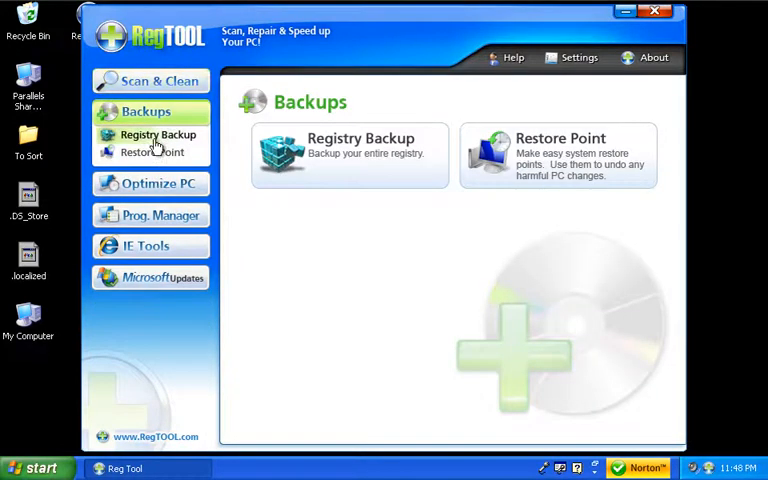
pyautogui.moveTo(525, 170)
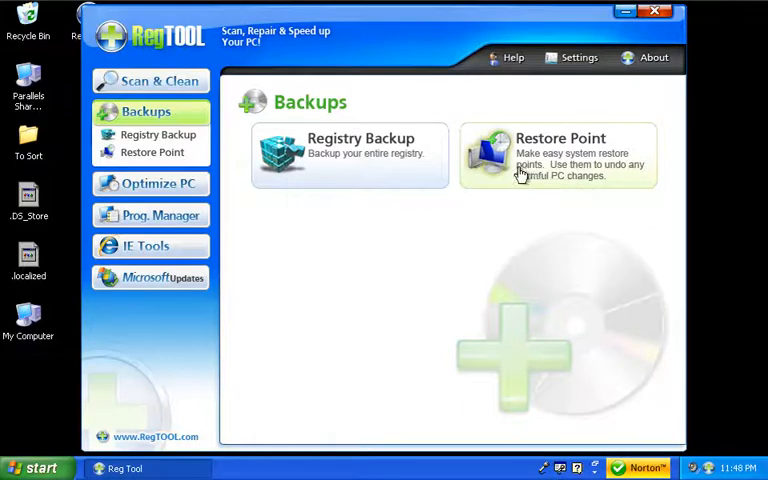
pyautogui.moveTo(540, 172)
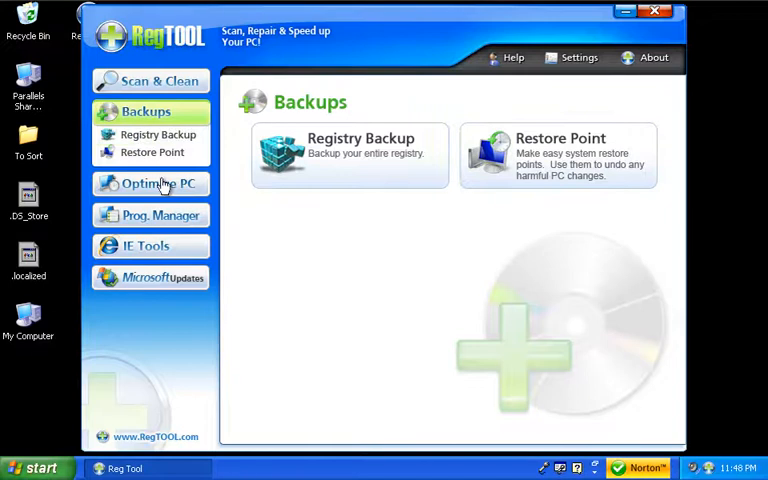
# - Switch to the Optimize PC section to show the Windows Optimizer tools
pyautogui.click(157, 184)
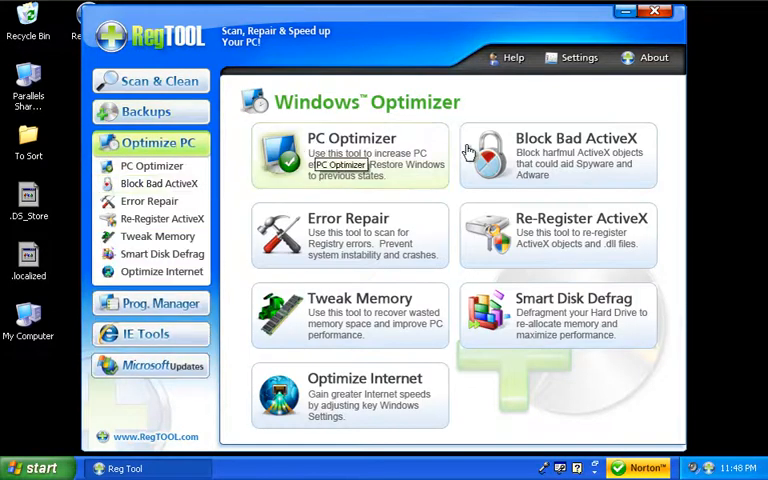
pyautogui.moveTo(342, 192)
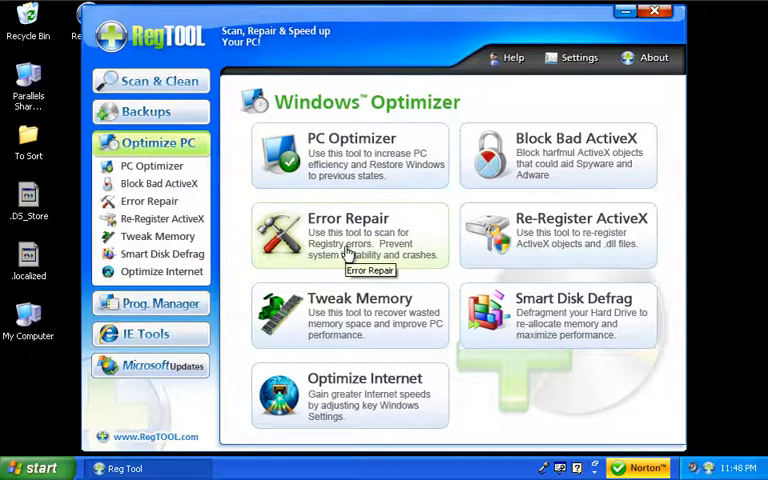
pyautogui.moveTo(567, 255)
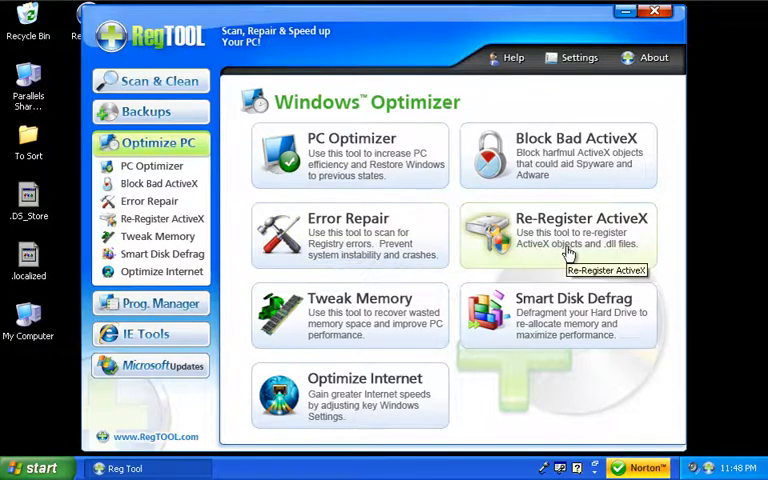
pyautogui.moveTo(410, 322)
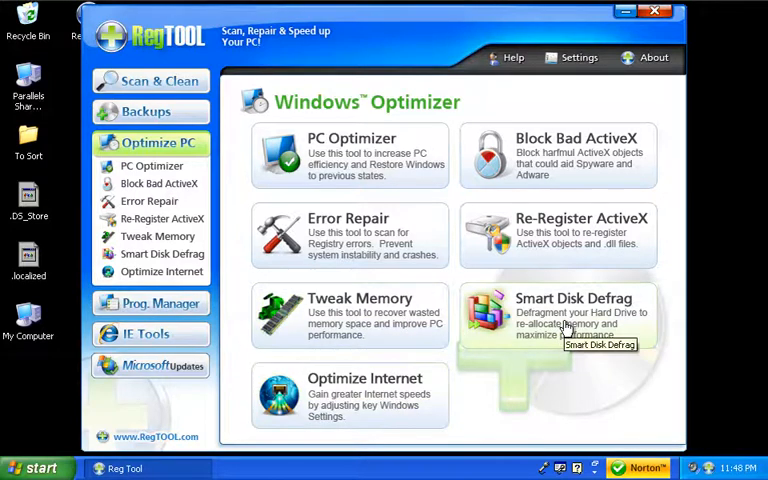
pyautogui.moveTo(505, 349)
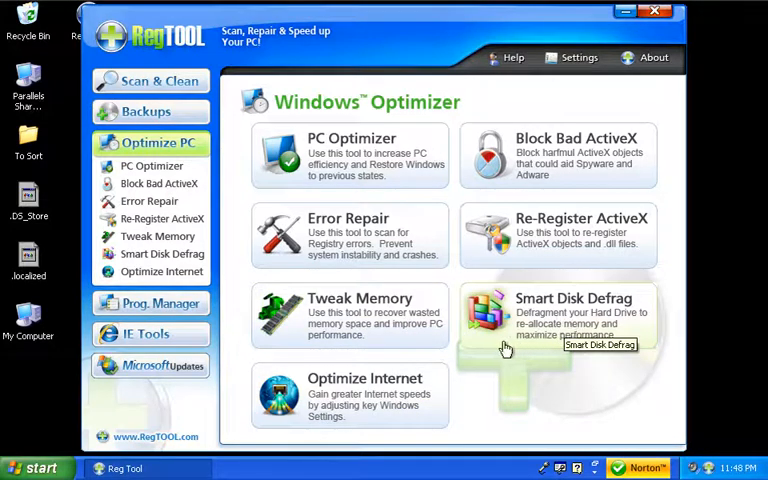
pyautogui.moveTo(548, 343)
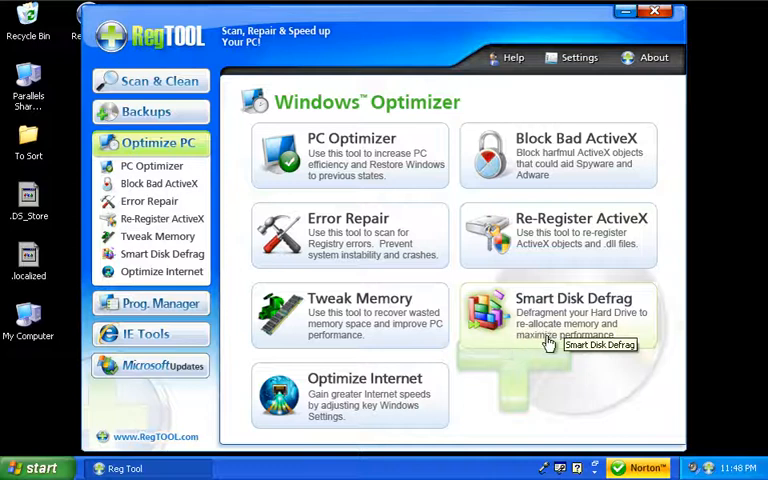
pyautogui.moveTo(150, 303)
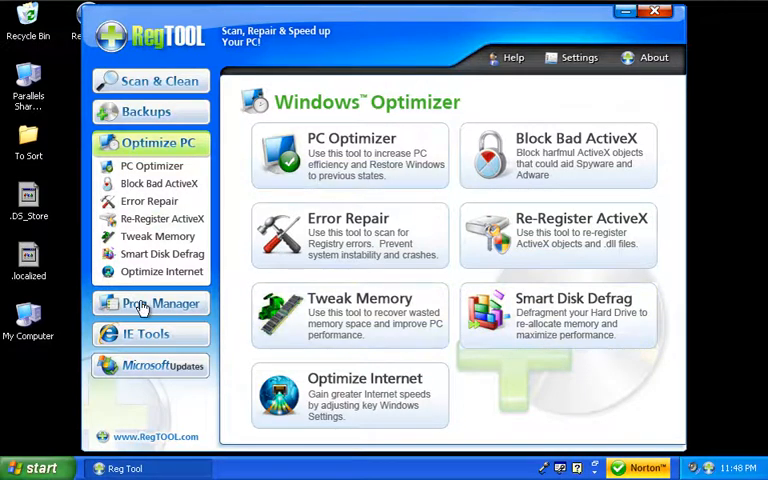
# - Switch to the Prog. Manager section with Startup and Uninstall Manager
pyautogui.click(157, 303)
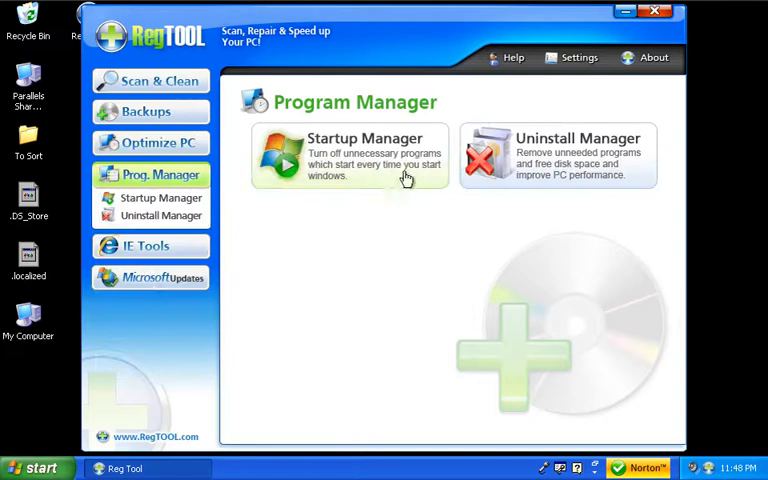
pyautogui.moveTo(568, 168)
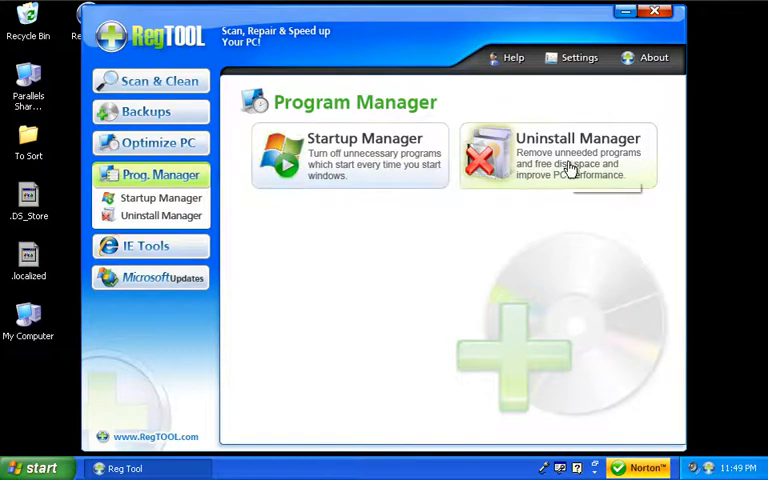
pyautogui.moveTo(575, 178)
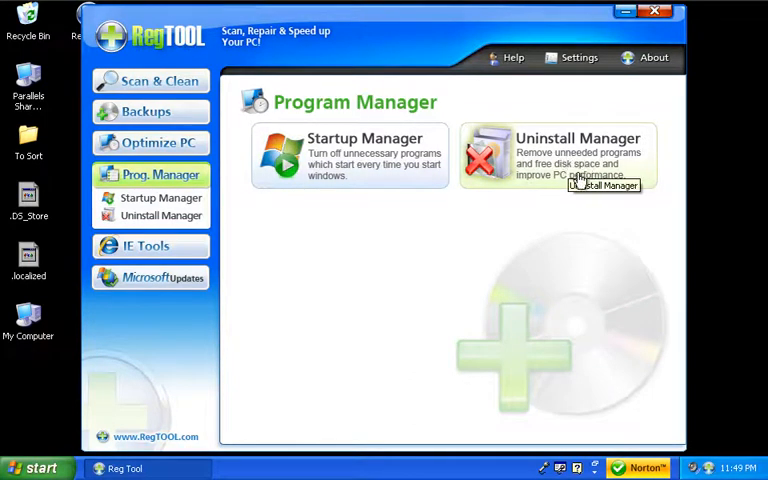
pyautogui.moveTo(542, 243)
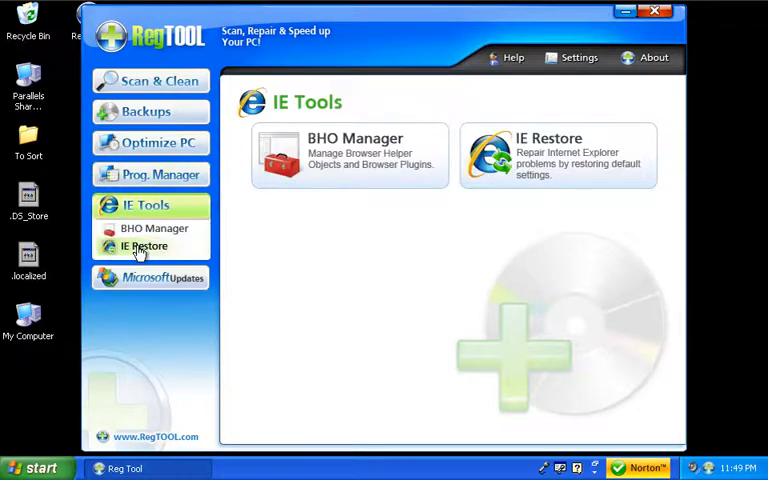
pyautogui.moveTo(155, 210)
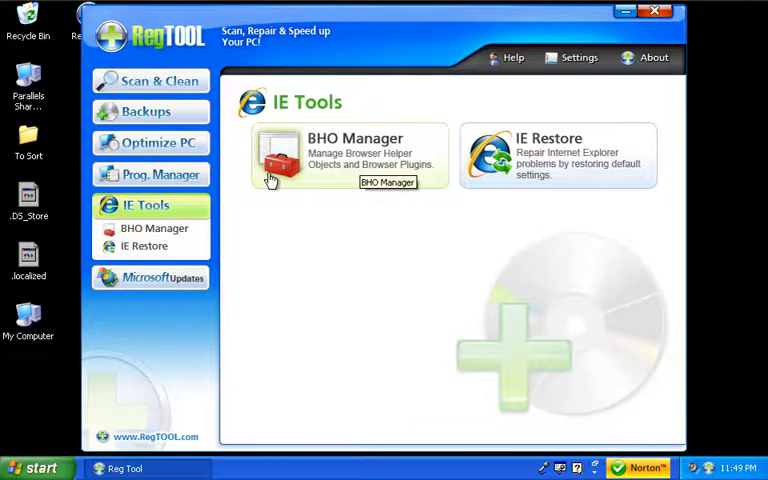
pyautogui.moveTo(399, 167)
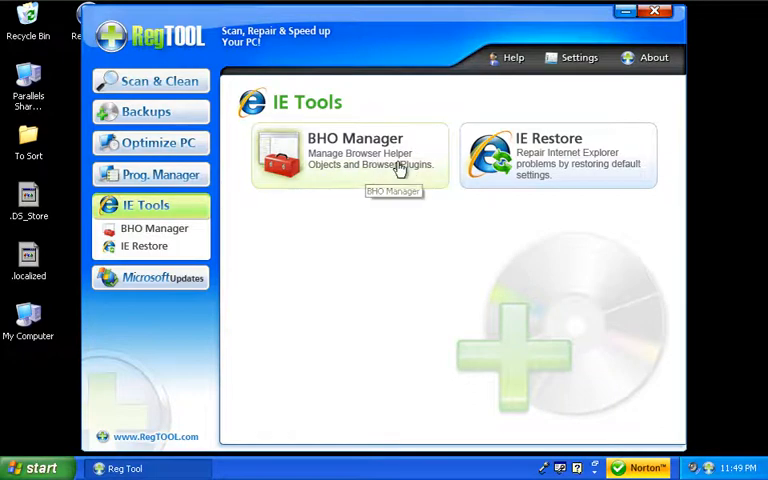
pyautogui.moveTo(193, 252)
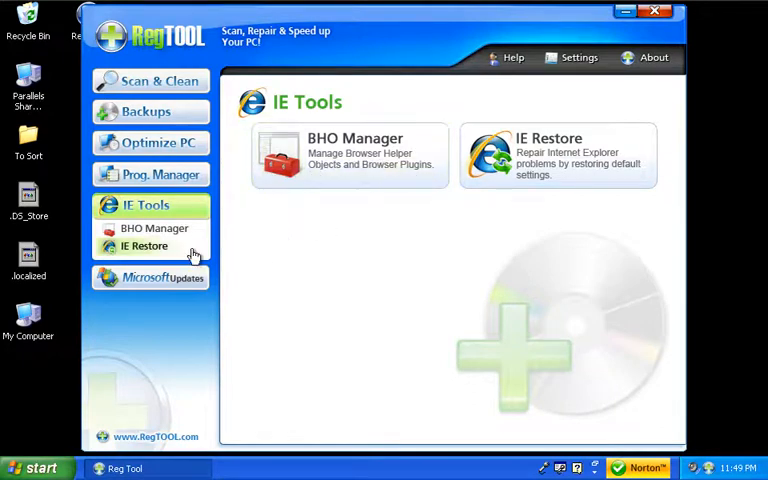
pyautogui.moveTo(178, 284)
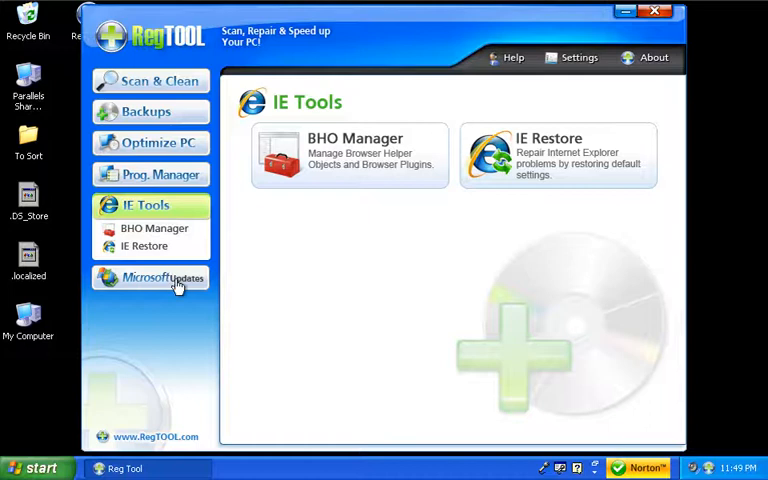
# - Open the Microsoft Updates section so it checks for available updates
pyautogui.click(160, 278)
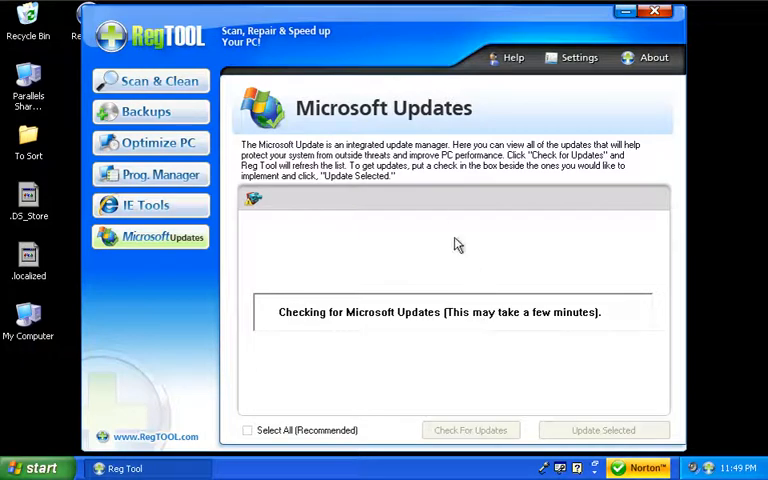
pyautogui.moveTo(538, 237)
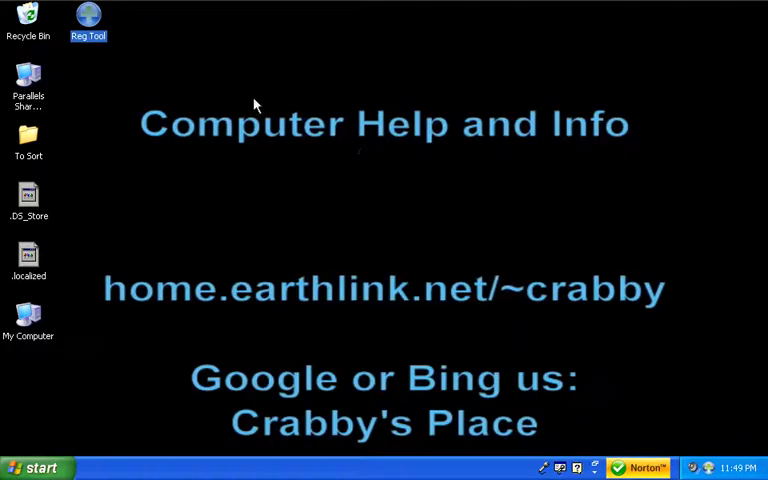
pyautogui.moveTo(250, 90)
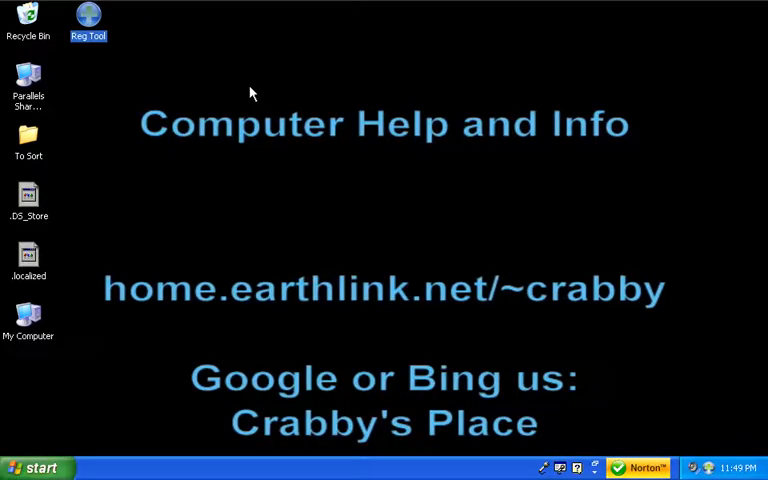